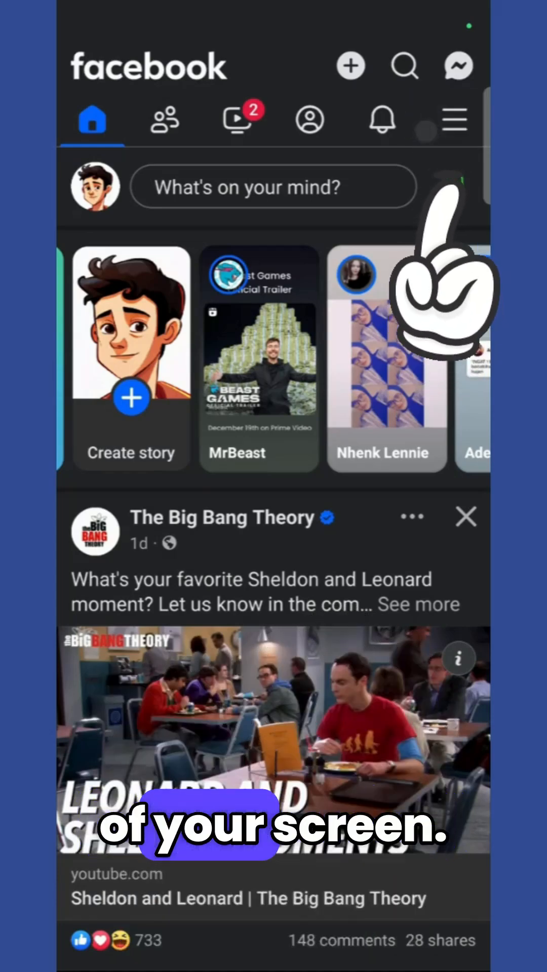
- Open the main menu from the home feed to reach Settings & privacy
left_click(454, 118)
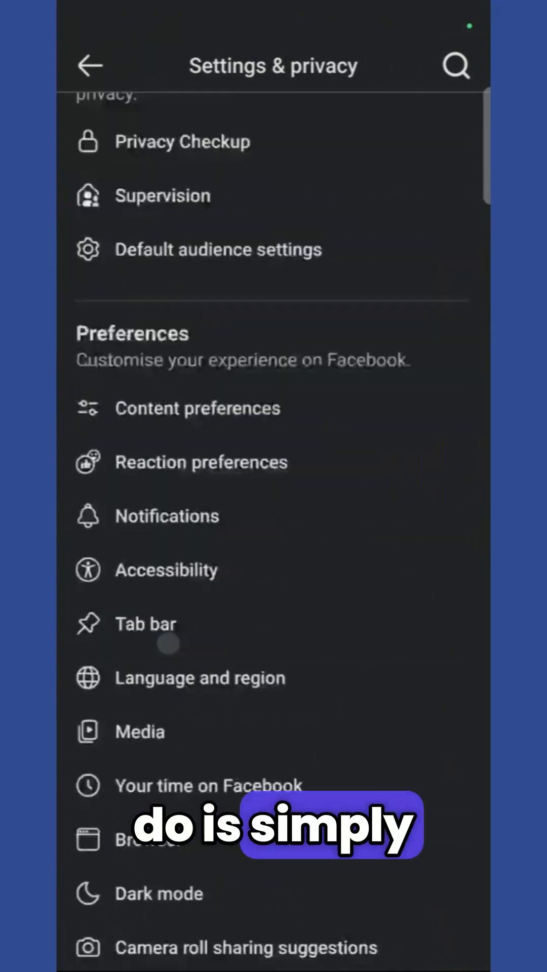
- Scroll Settings & privacy down to reach the Activity log entry
scroll("up", 3)
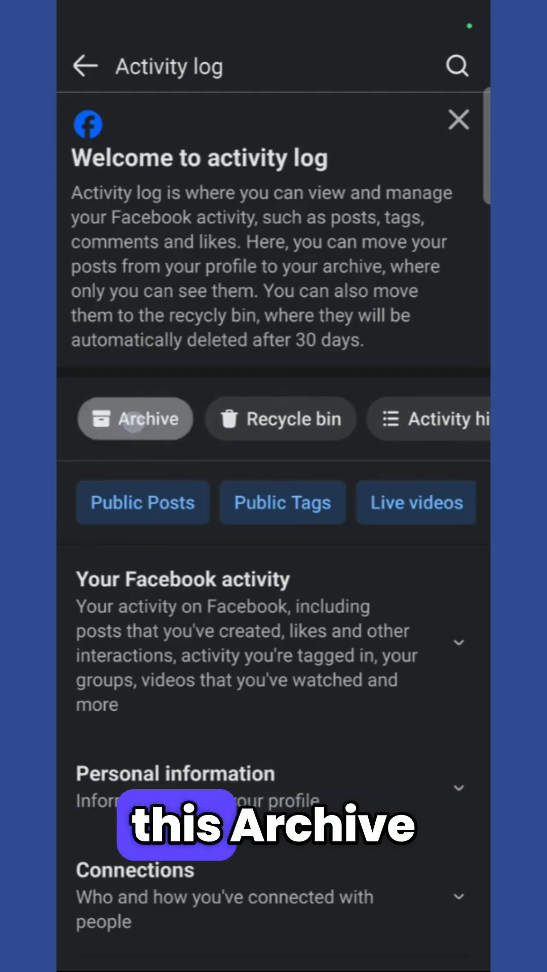
- Open the Archive listing the 7 December 2024 post 'I love playing Games'
left_click(135, 418)
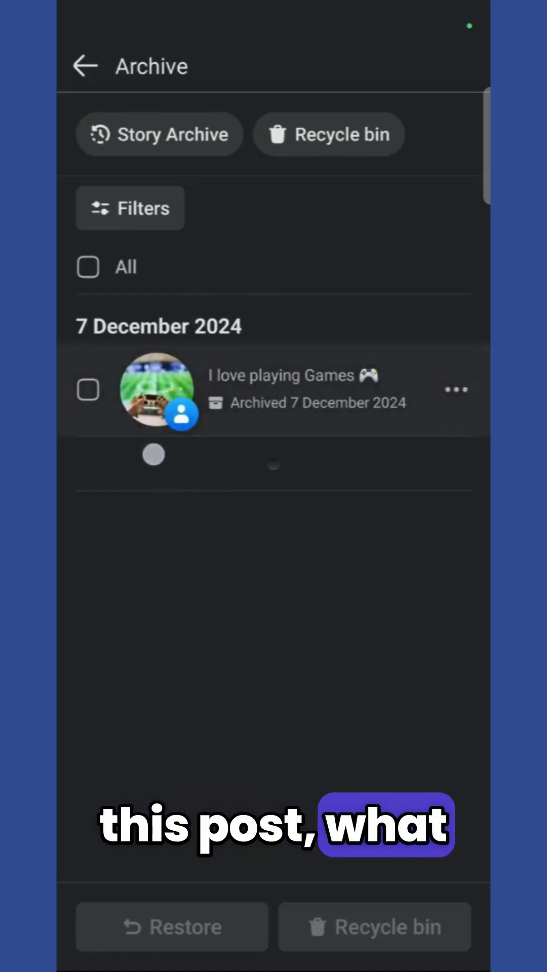
- Select the 'I love playing Games' post and request Restore to profile
left_click(88, 388)
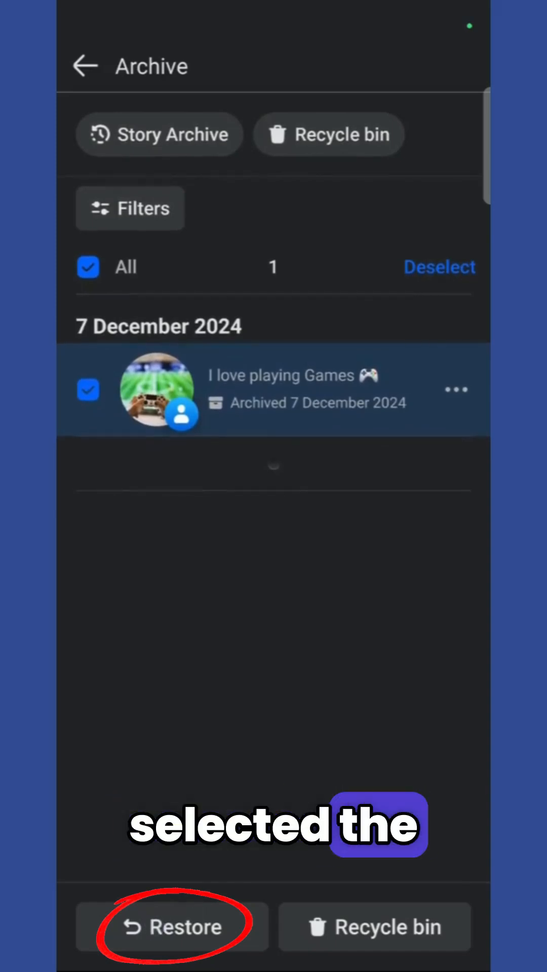
left_click(172, 926)
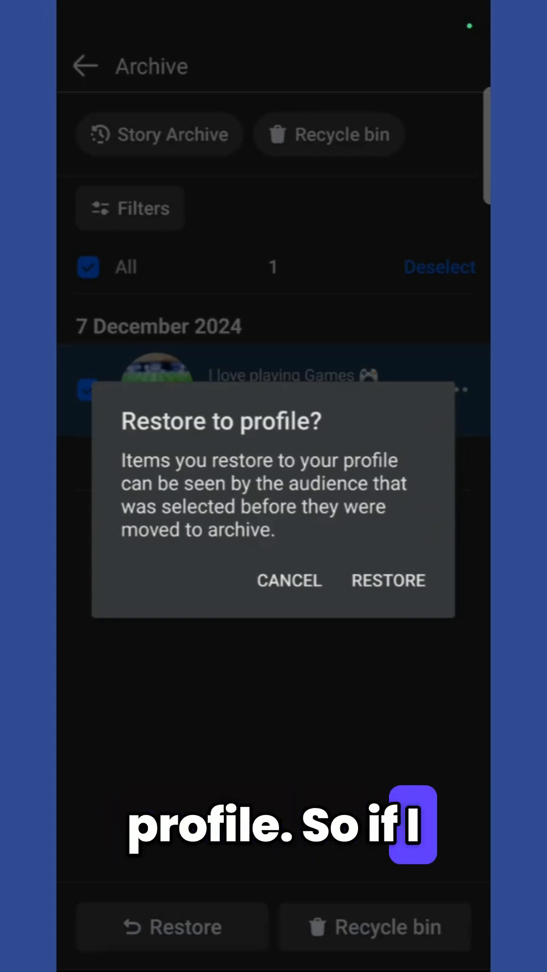
- Confirm the restore, leave the now-empty archive and return to the profile page
left_click(388, 580)
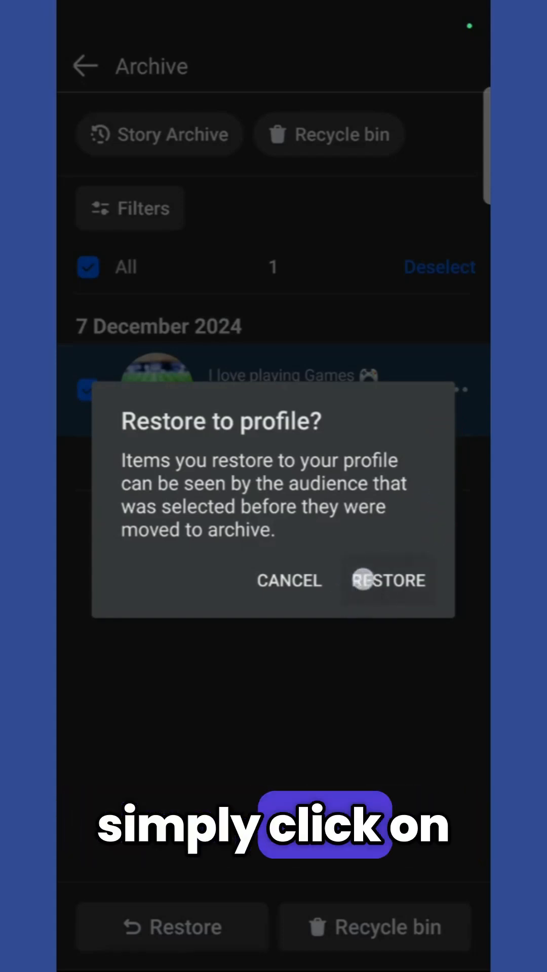
left_click(388, 580)
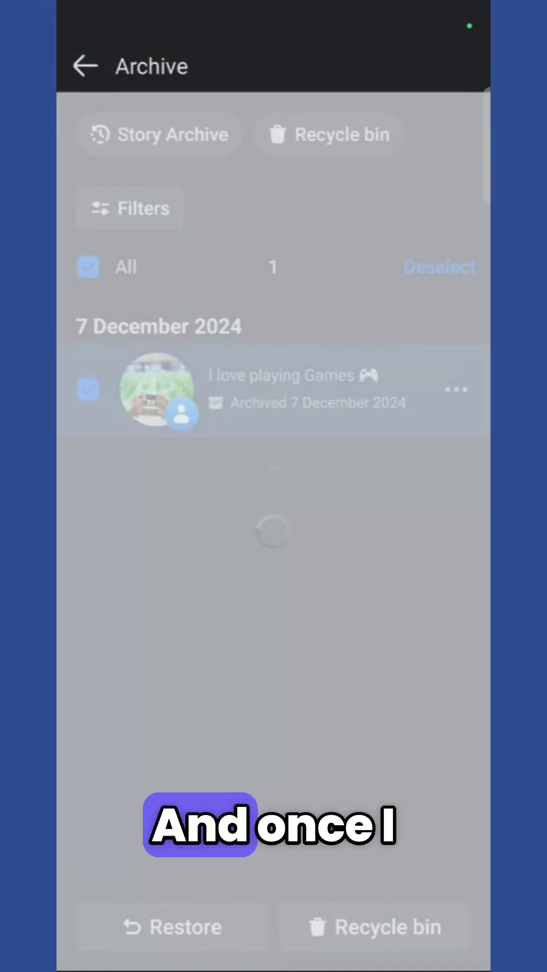
left_click(172, 926)
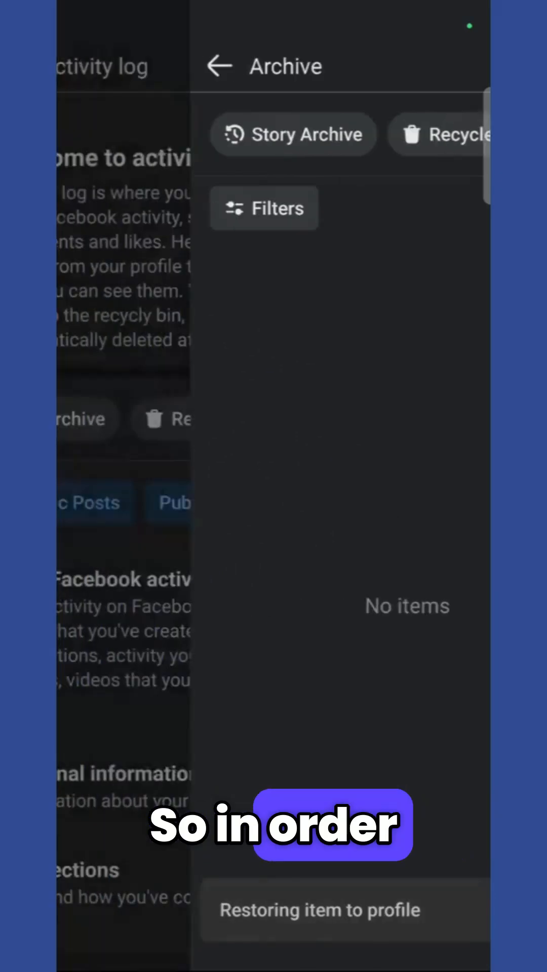
left_click(218, 66)
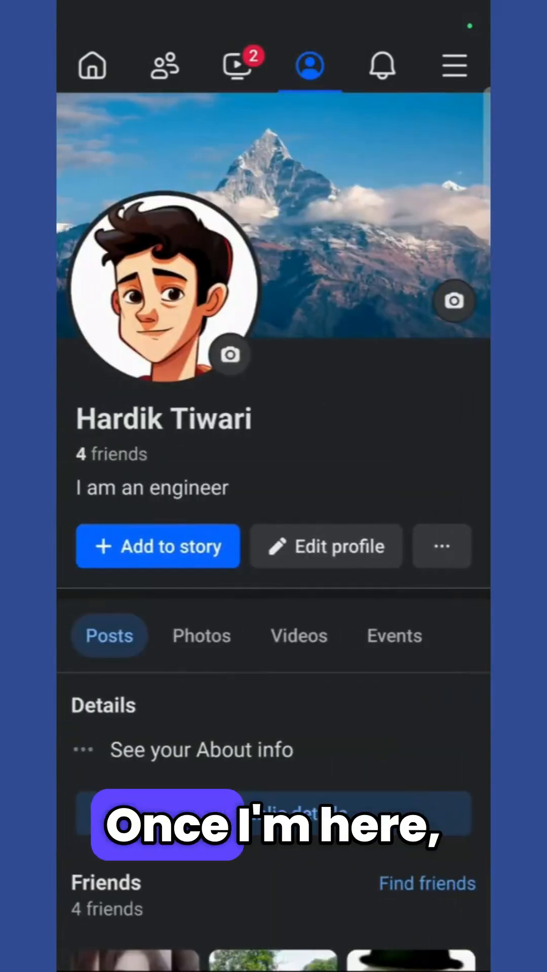
- Open the profile's Photos and view the restored gaming photo posted 5 minutes ago
left_click(200, 636)
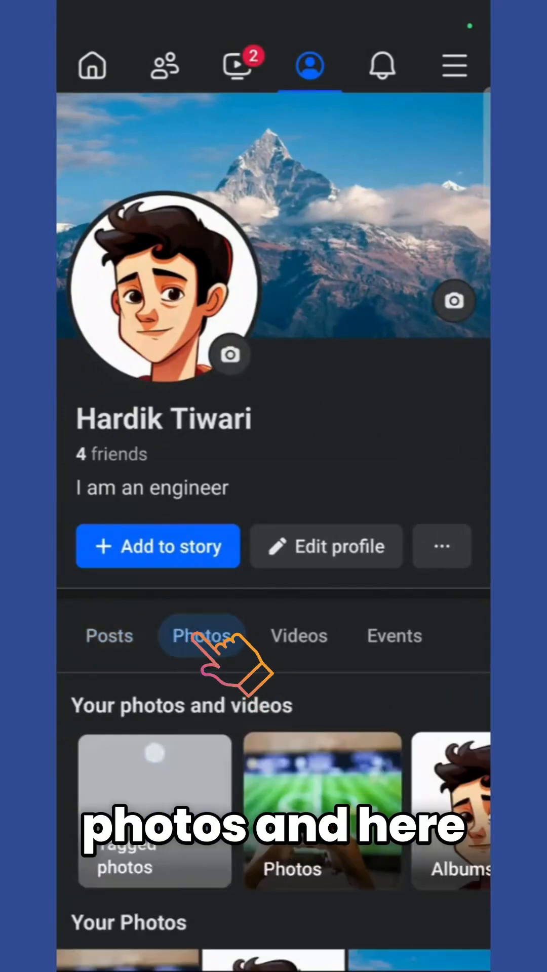
left_click(322, 809)
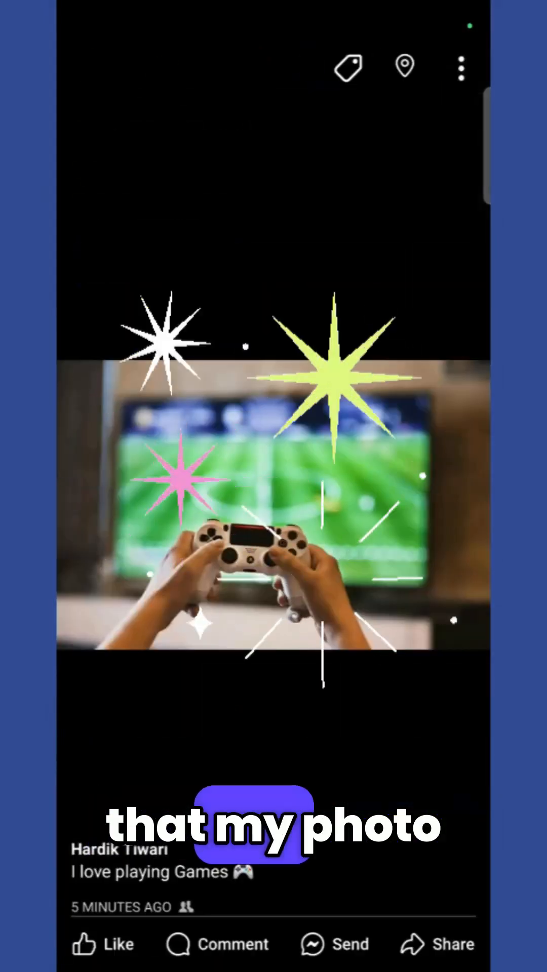